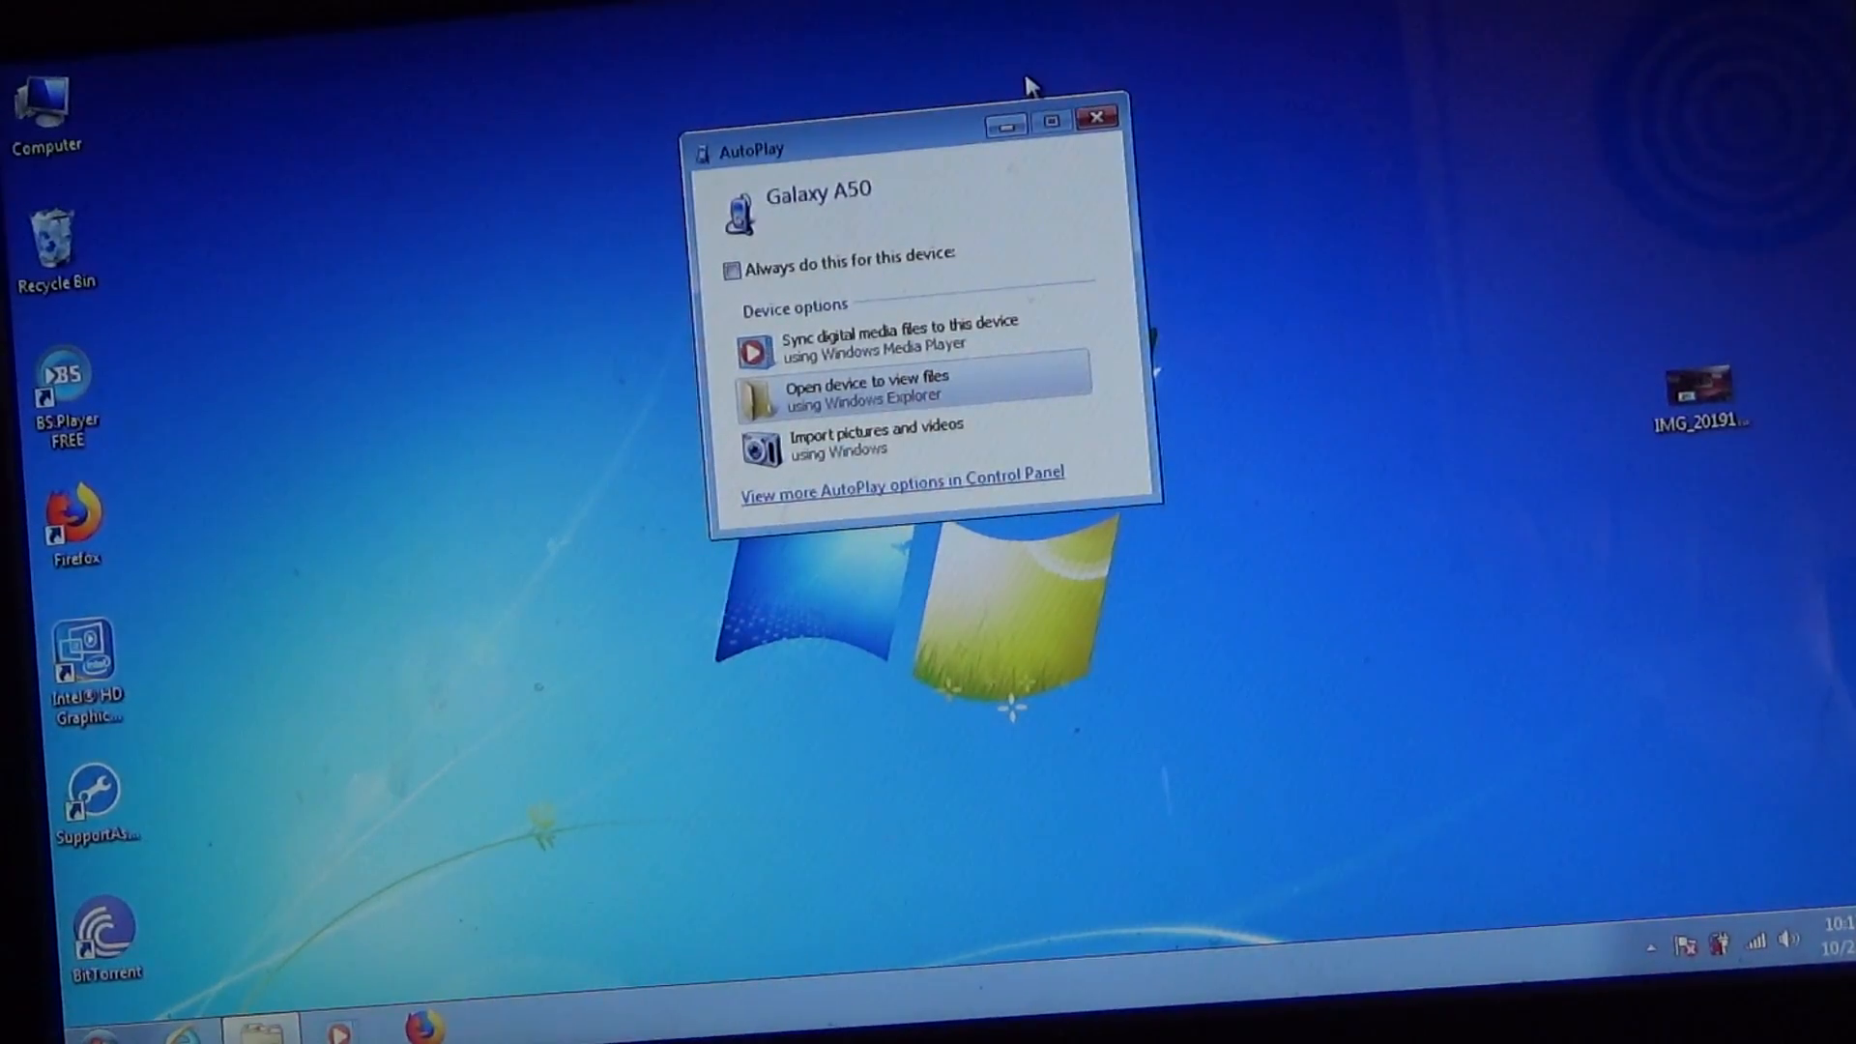
{"action": "mouse_move", "coordinate": [634, 899]}
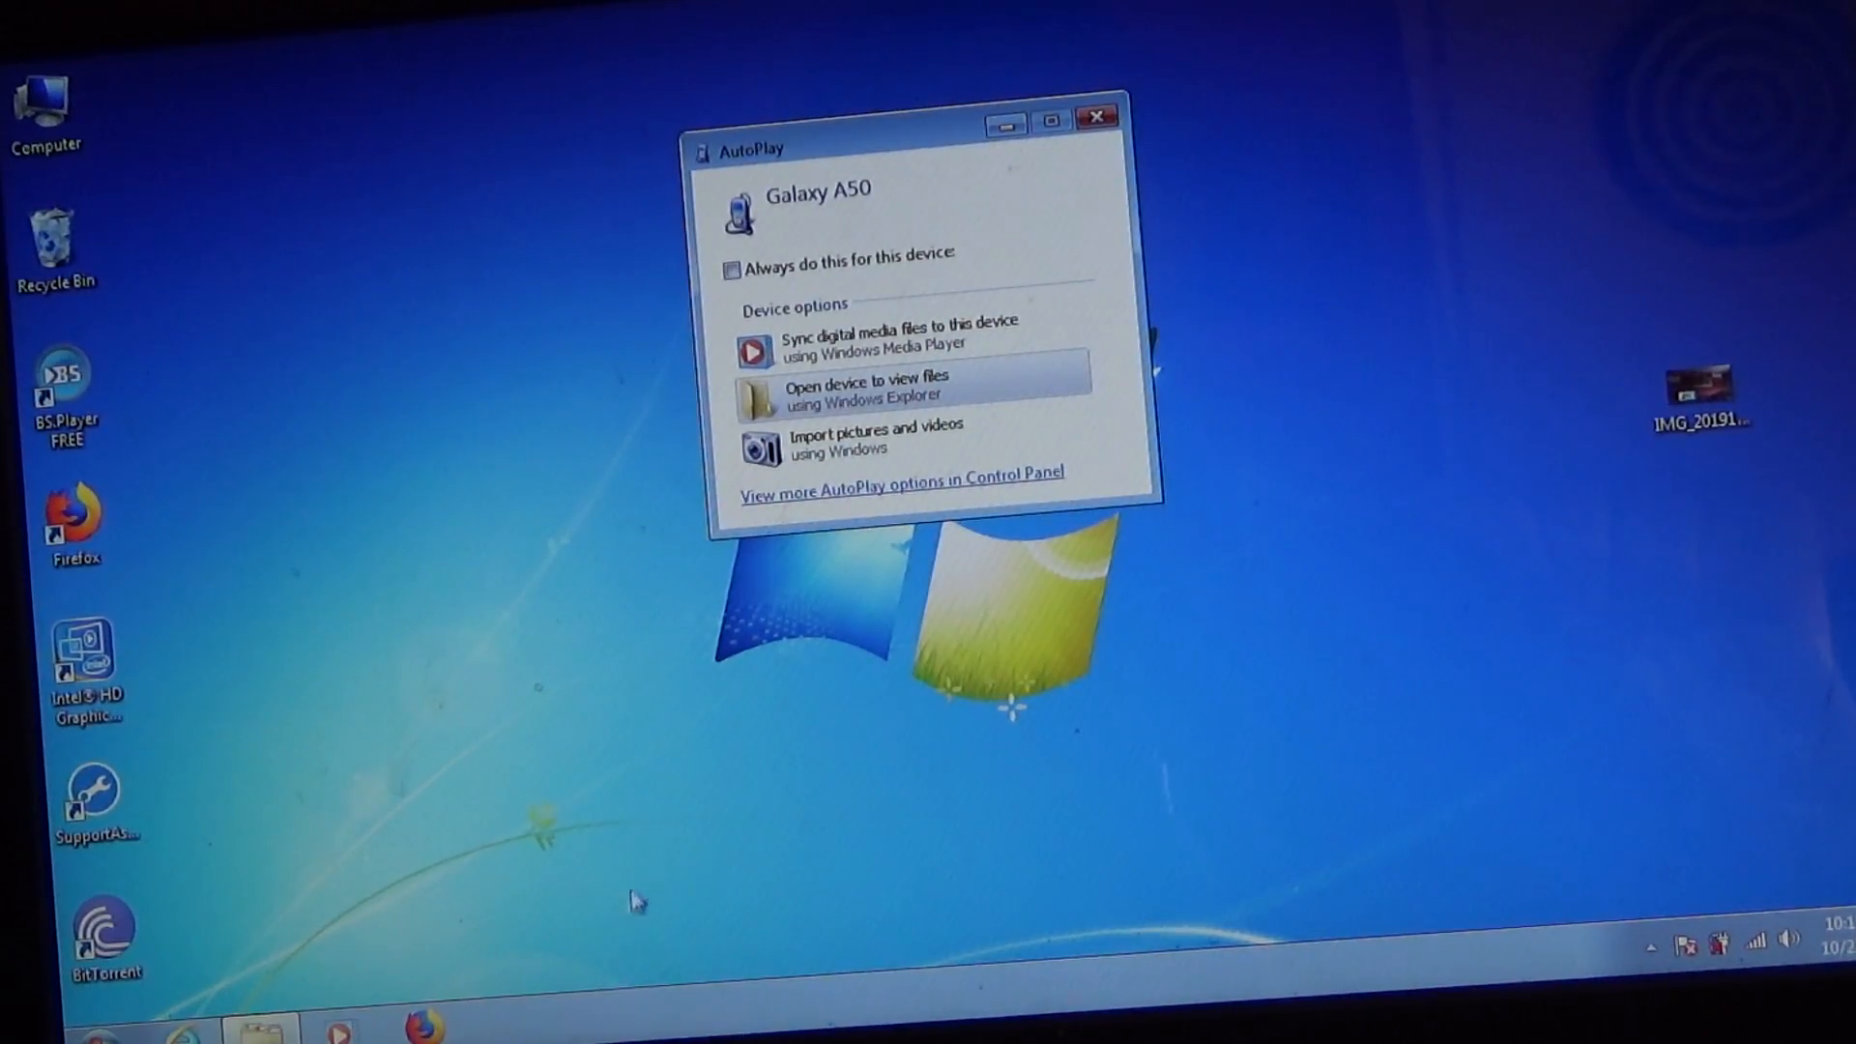